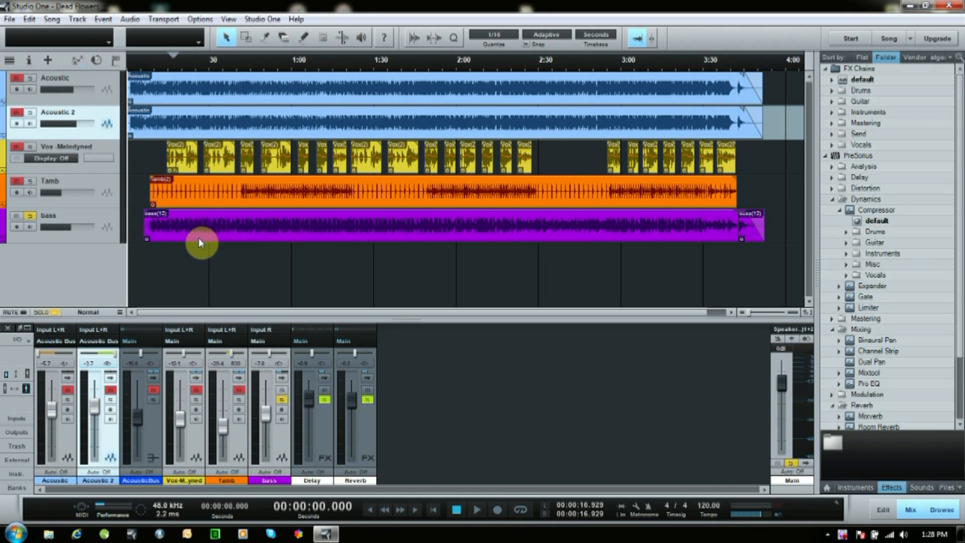
mouse_move(133, 232)
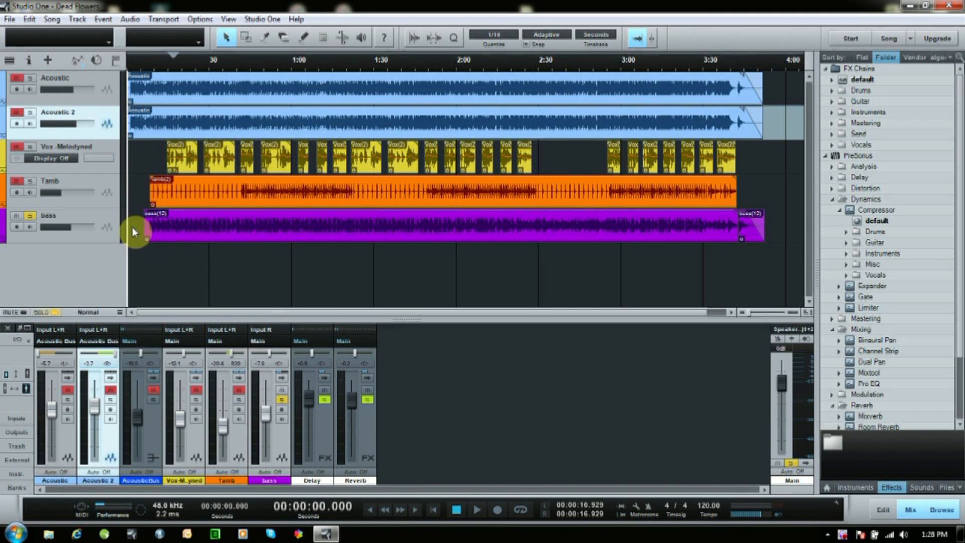
mouse_move(194, 229)
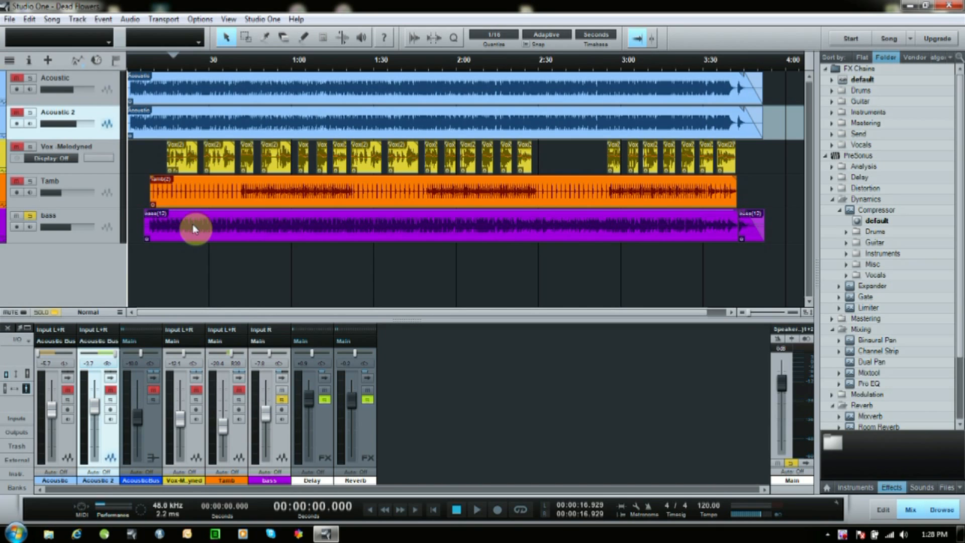
- Send the bass clip to Melodyne via Edit with Melodyne and dismiss the trial notice
right_click(195, 229)
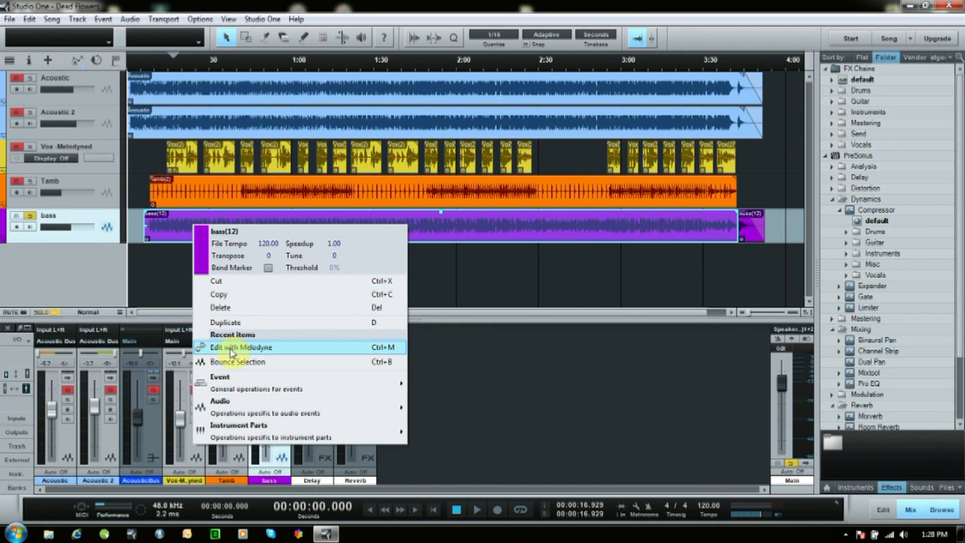
left_click(241, 347)
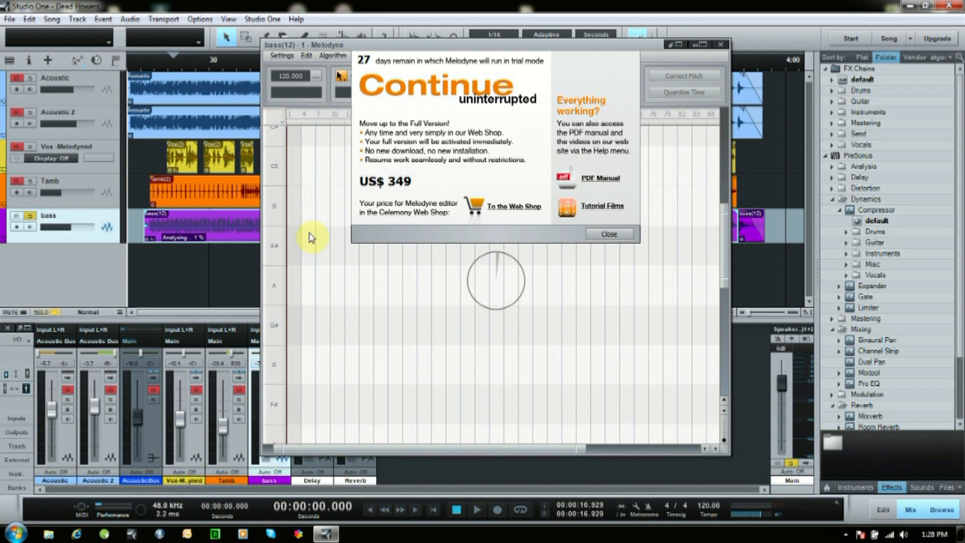
left_click(609, 234)
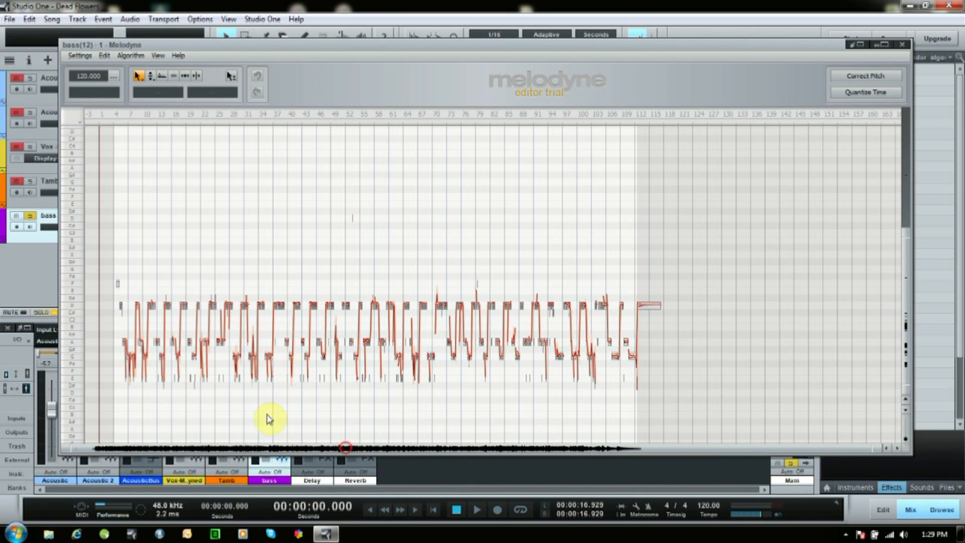
right_click(417, 239)
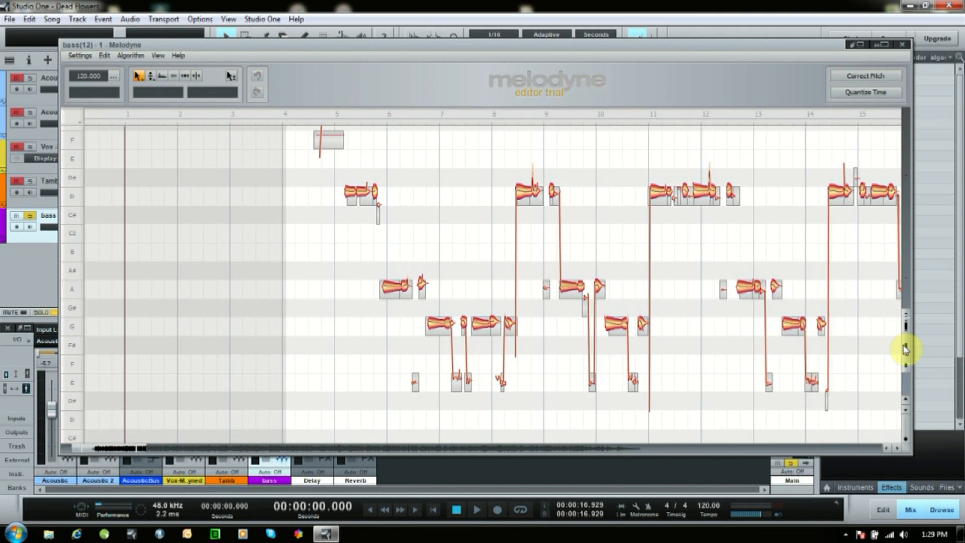
scroll("down", 3)
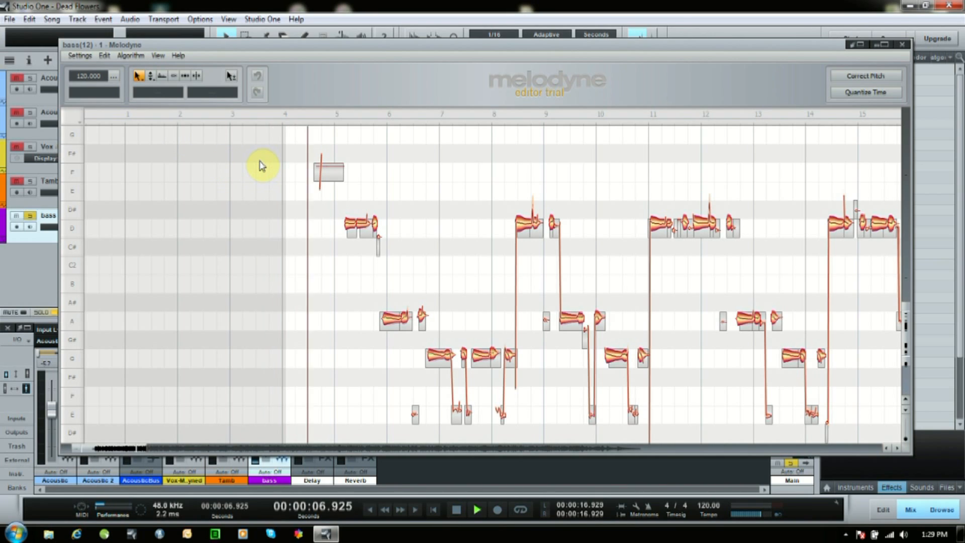
left_click(476, 510)
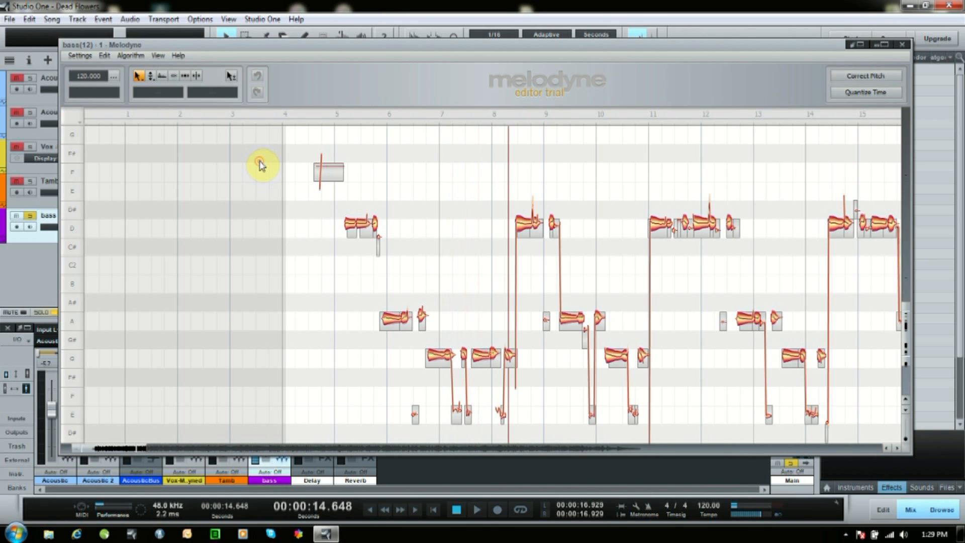
mouse_move(246, 238)
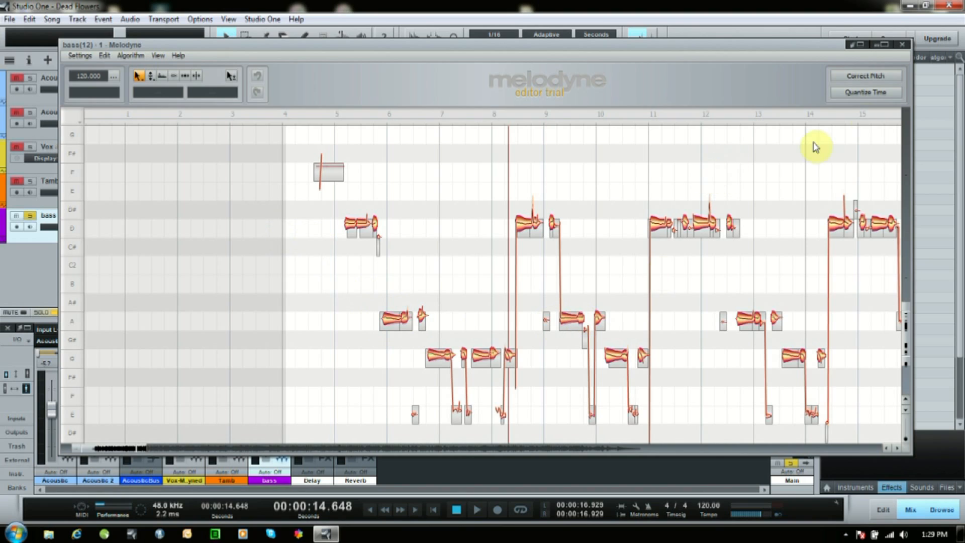
mouse_move(281, 221)
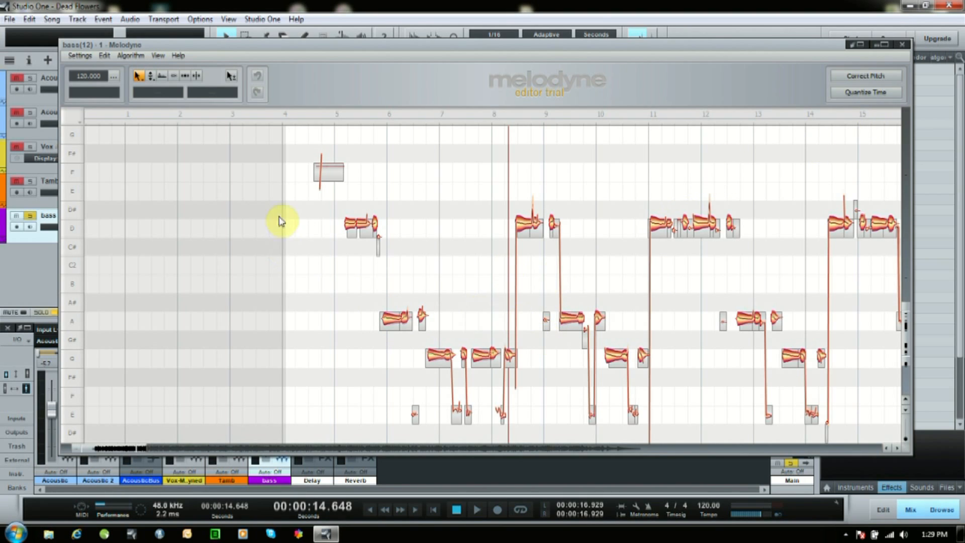
mouse_move(306, 159)
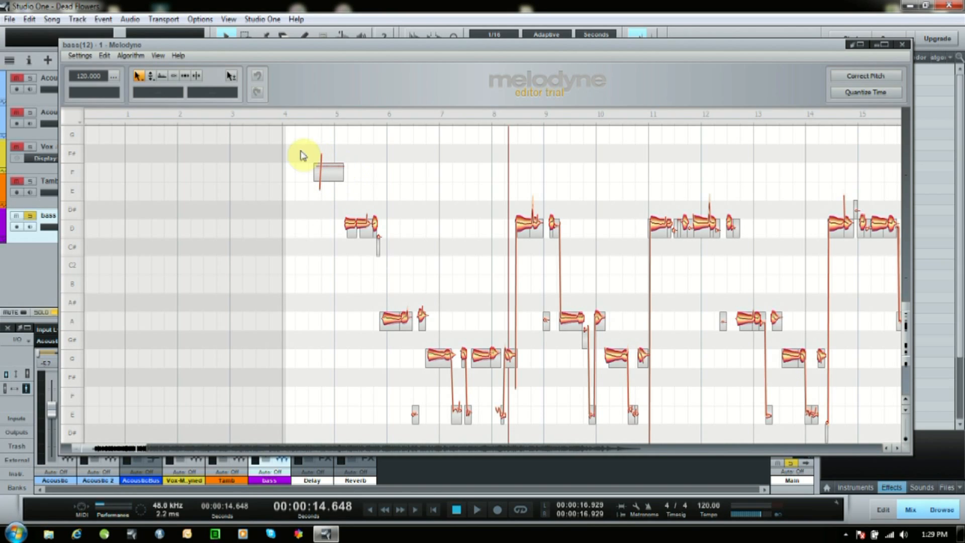
- Delete the stray F note blob near bar 5 ahead of the first D note
left_click(477, 509)
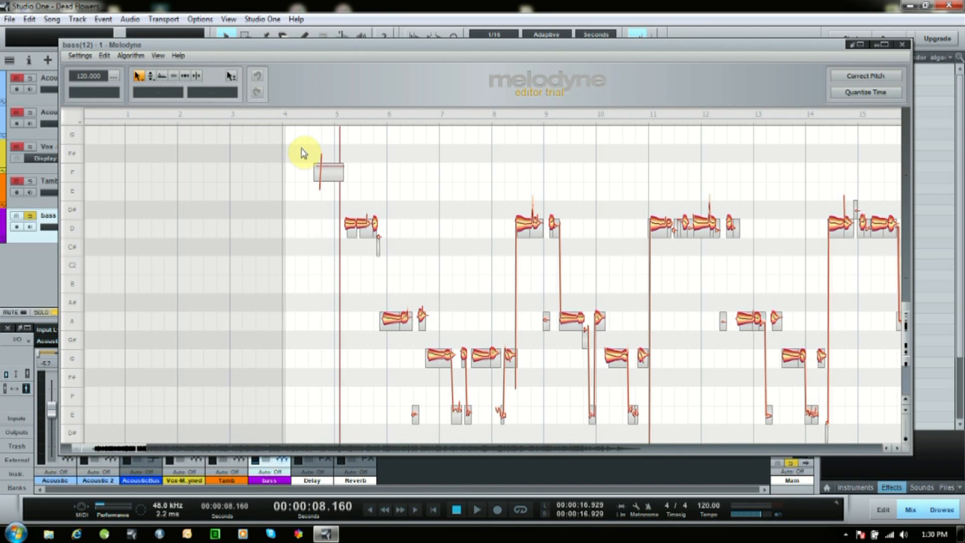
right_click(326, 171)
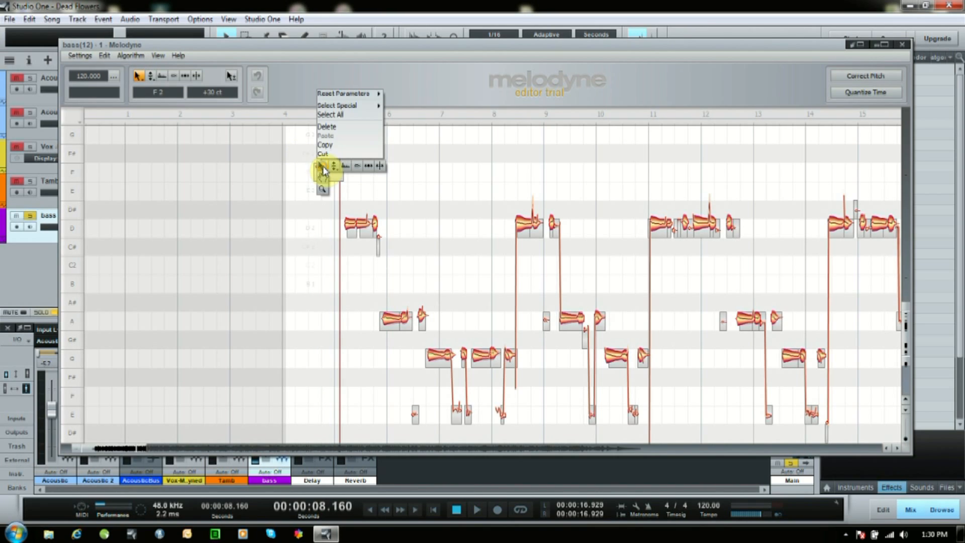
left_click(413, 181)
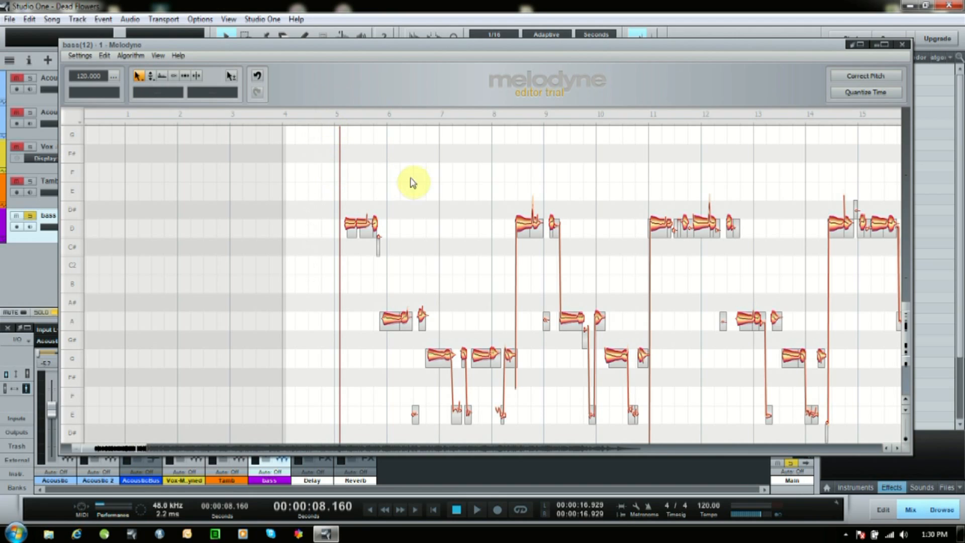
mouse_move(912, 272)
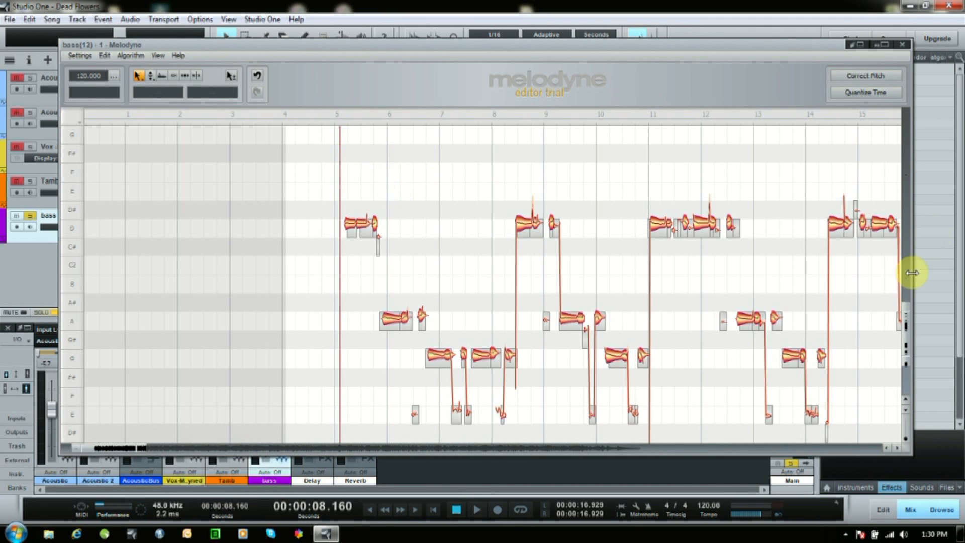
mouse_move(911, 318)
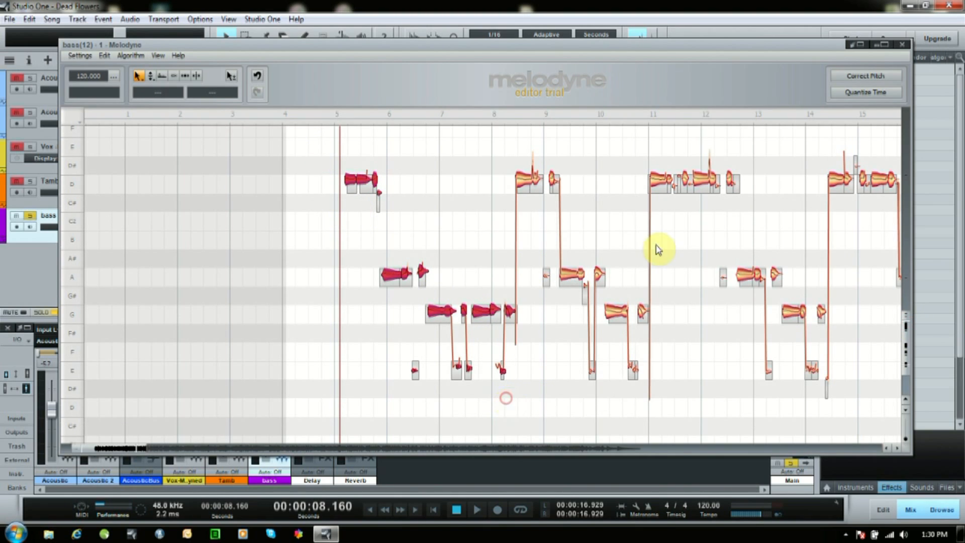
- Apply Correct Pitch Center at 100% with Pitch Drift 0% to the selected bass notes
left_click(865, 75)
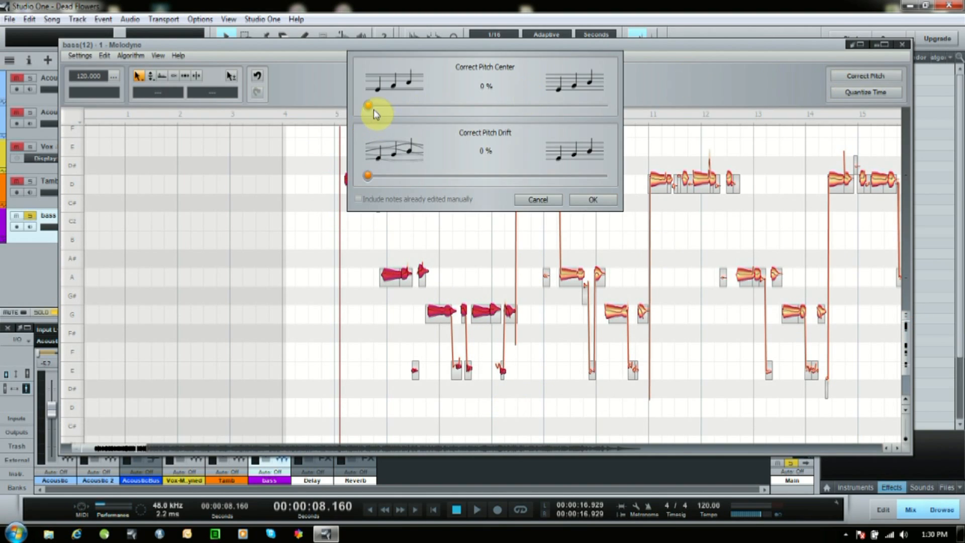
left_click_drag(368, 106, 587, 106)
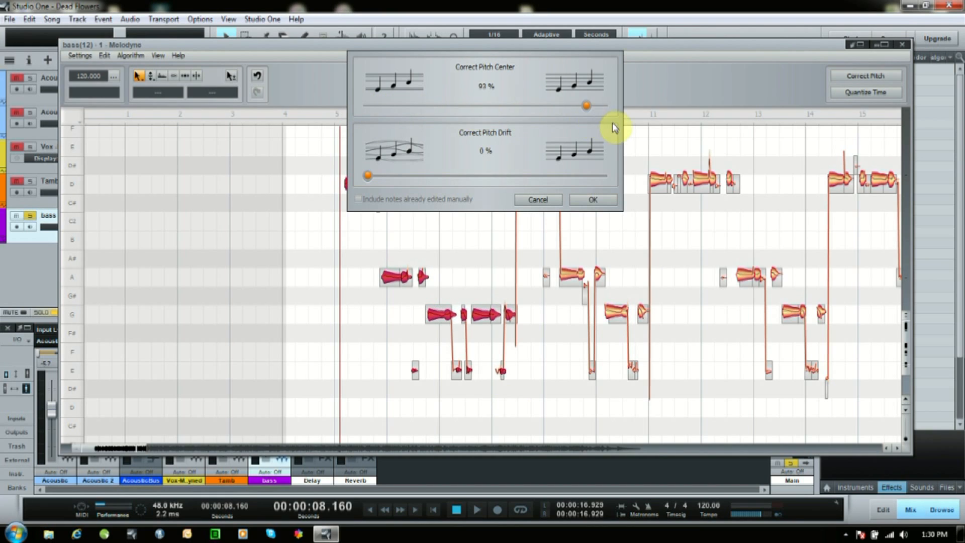
left_click_drag(585, 105, 603, 106)
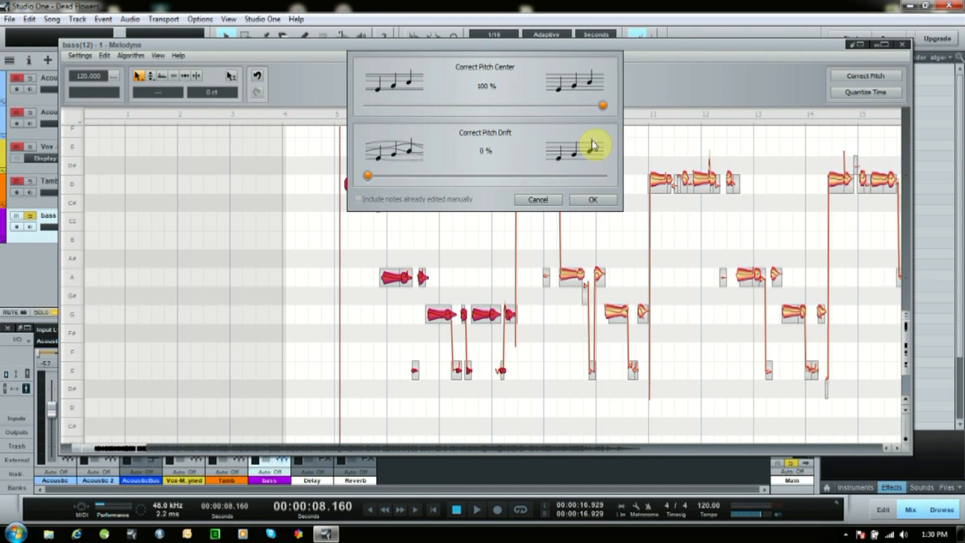
left_click_drag(603, 105, 430, 106)
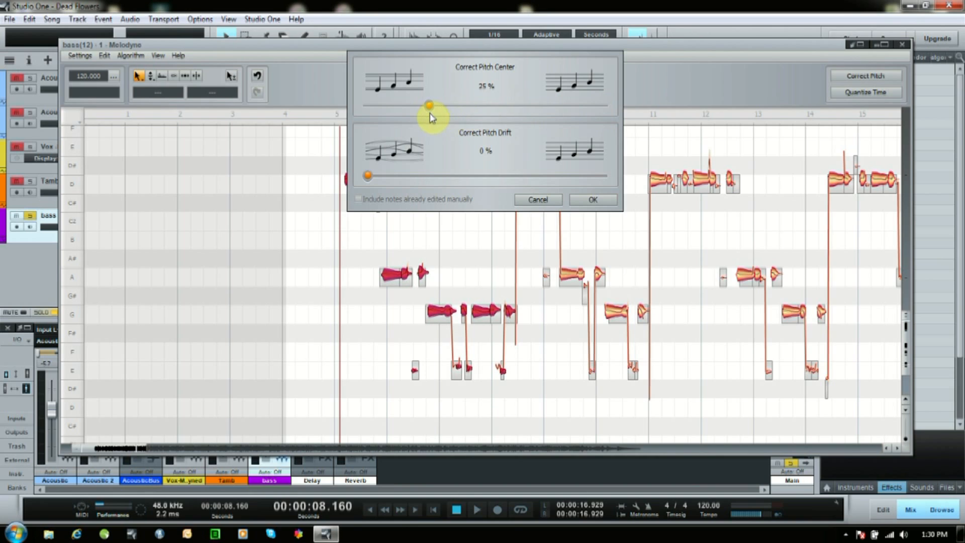
left_click_drag(430, 105, 507, 106)
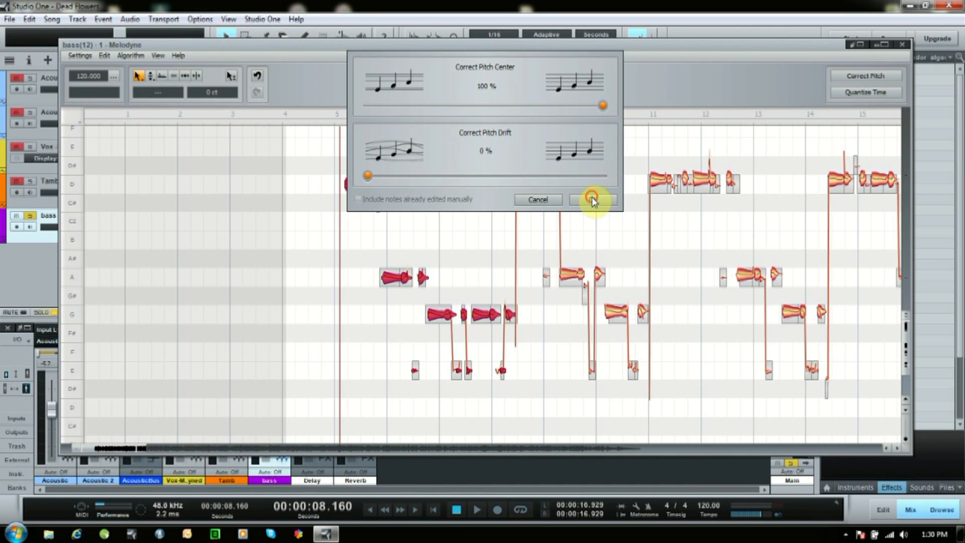
left_click(591, 199)
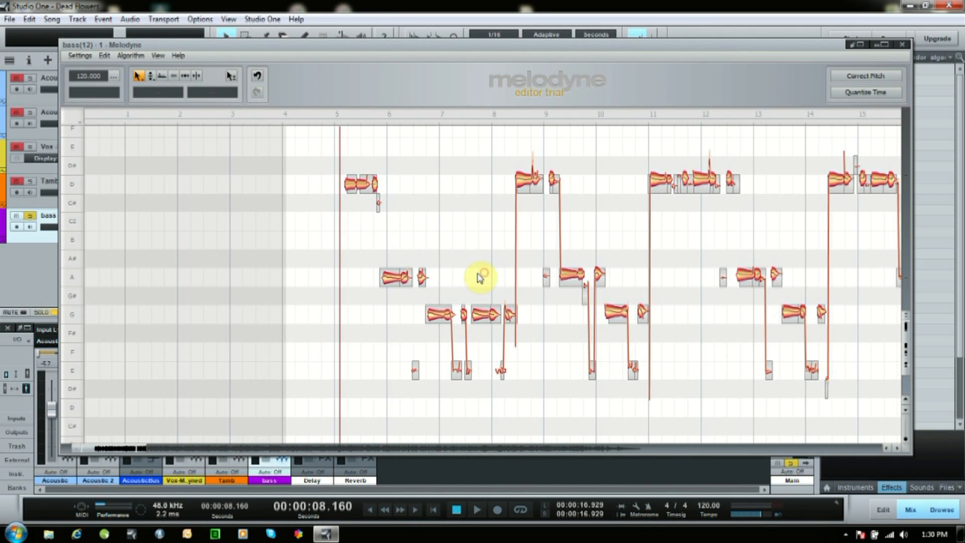
- Clear the note selection and play back the corrected bass passage
left_click(477, 510)
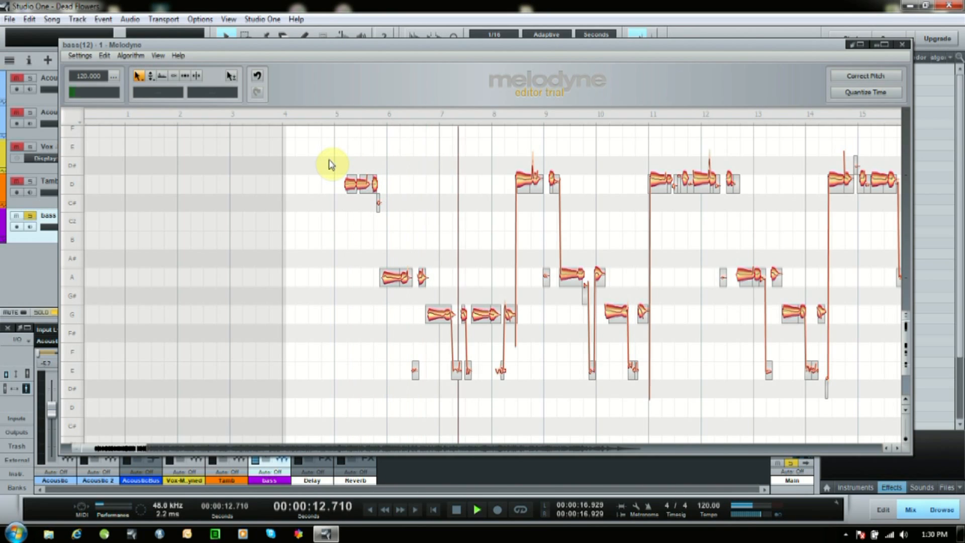
left_click(476, 512)
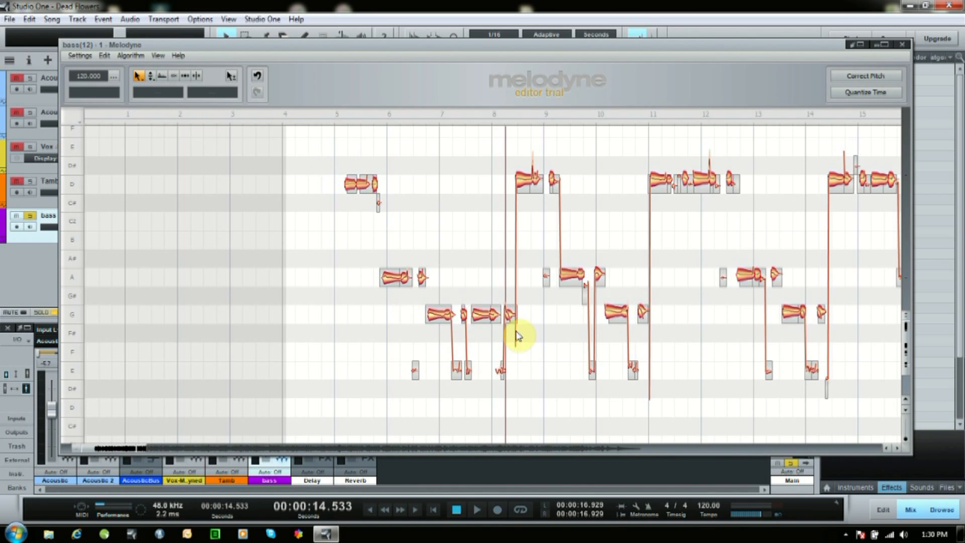
mouse_move(336, 163)
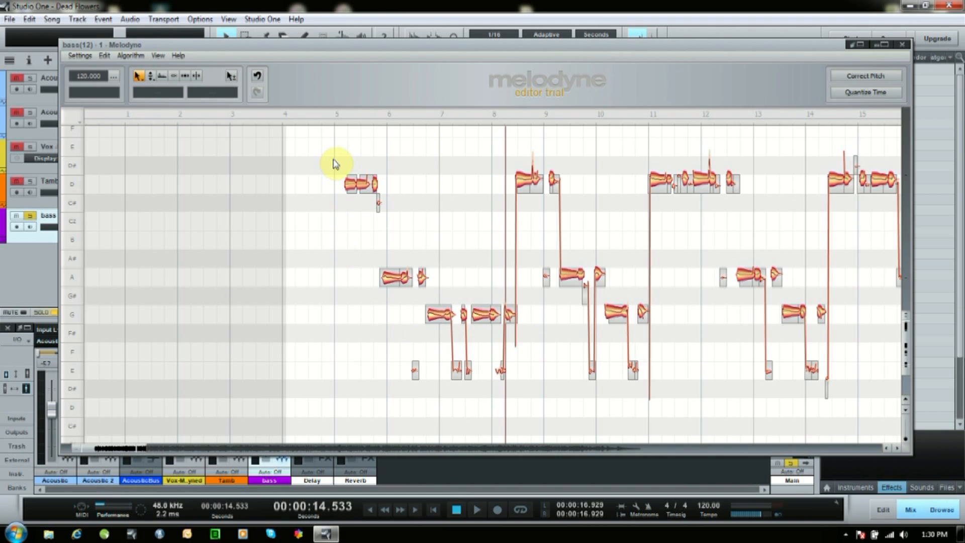
- Raise all selected bass notes' level with the Amplitude Tool, then dock the editor under the arrangement
left_click_drag(336, 160, 470, 342)
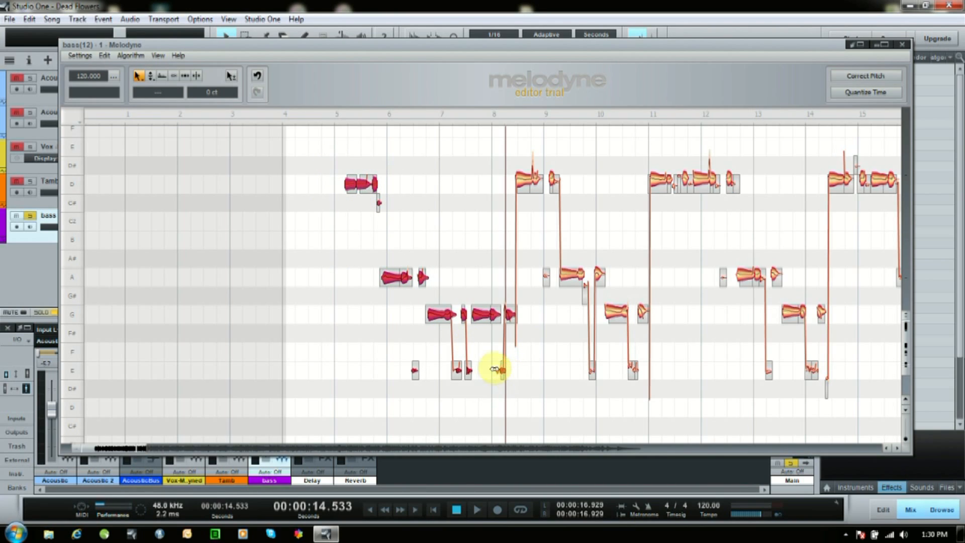
mouse_move(185, 86)
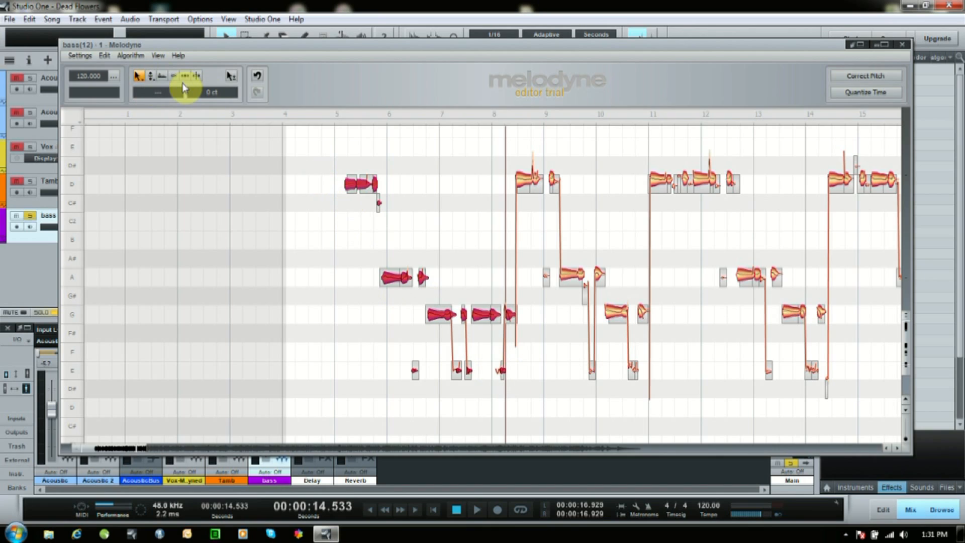
mouse_move(161, 77)
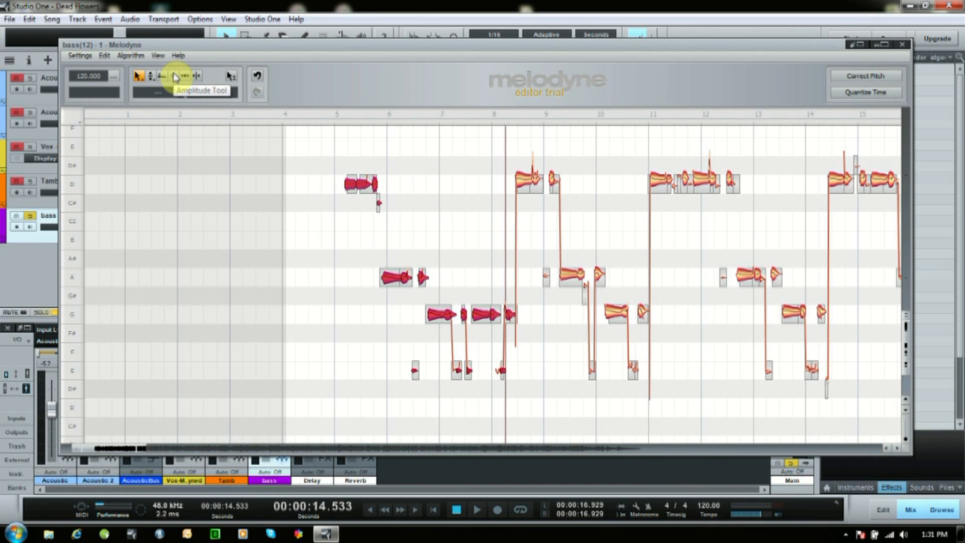
left_click(173, 76)
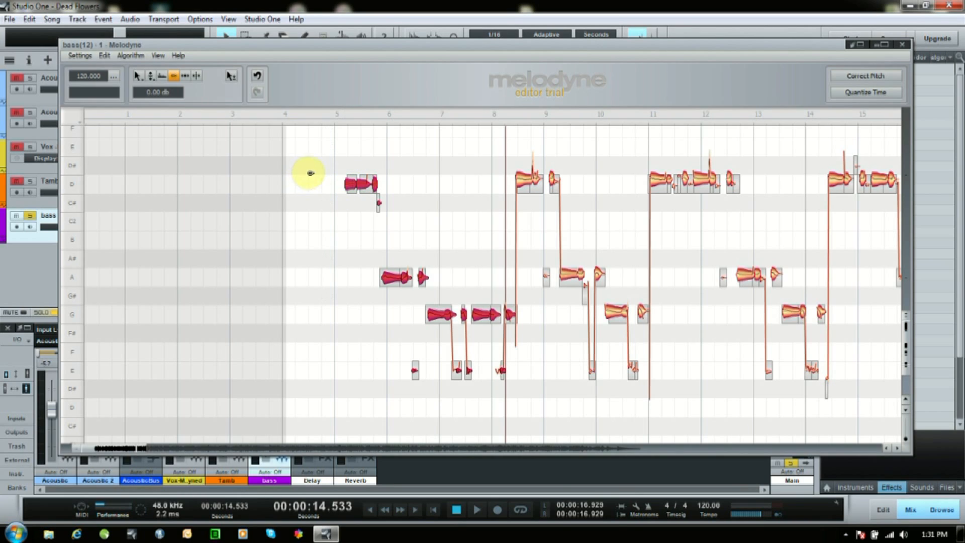
mouse_move(311, 180)
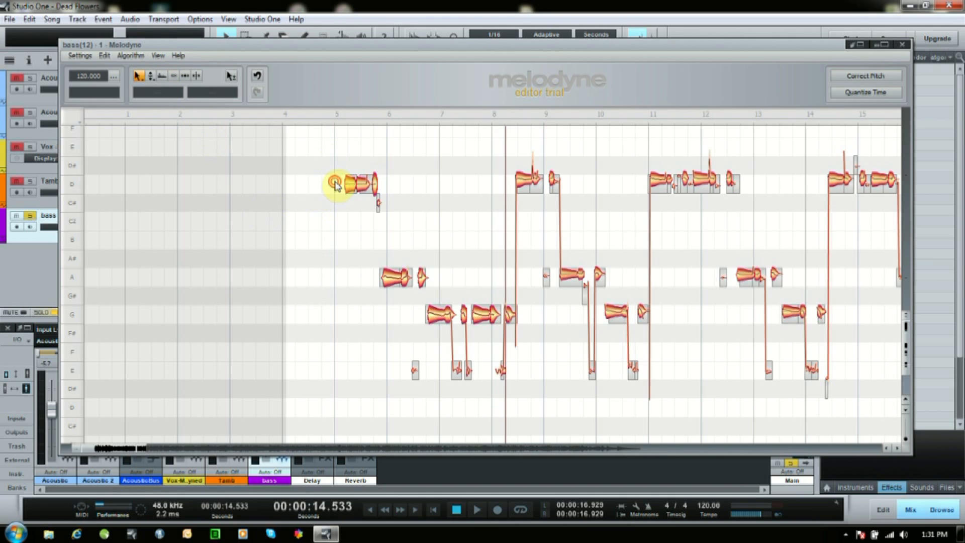
left_click(476, 511)
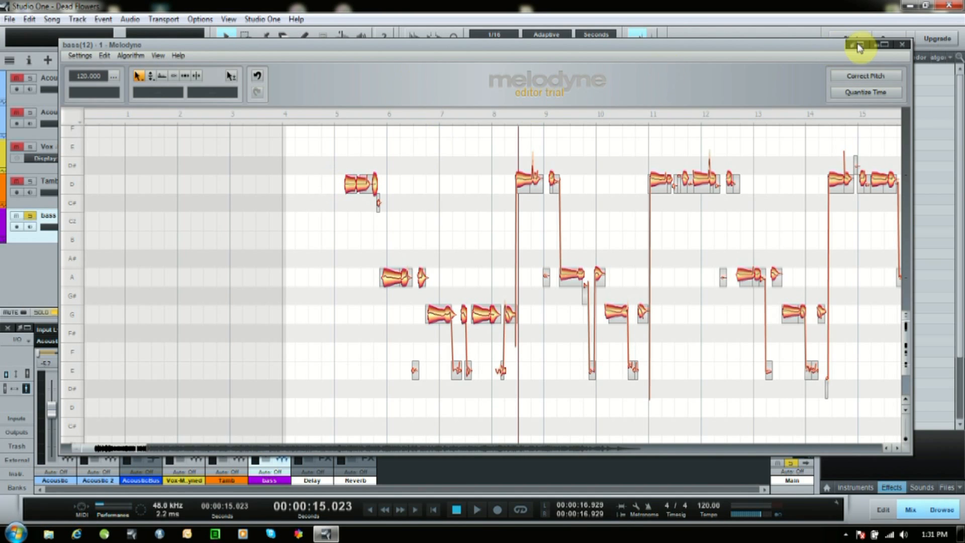
left_click(858, 45)
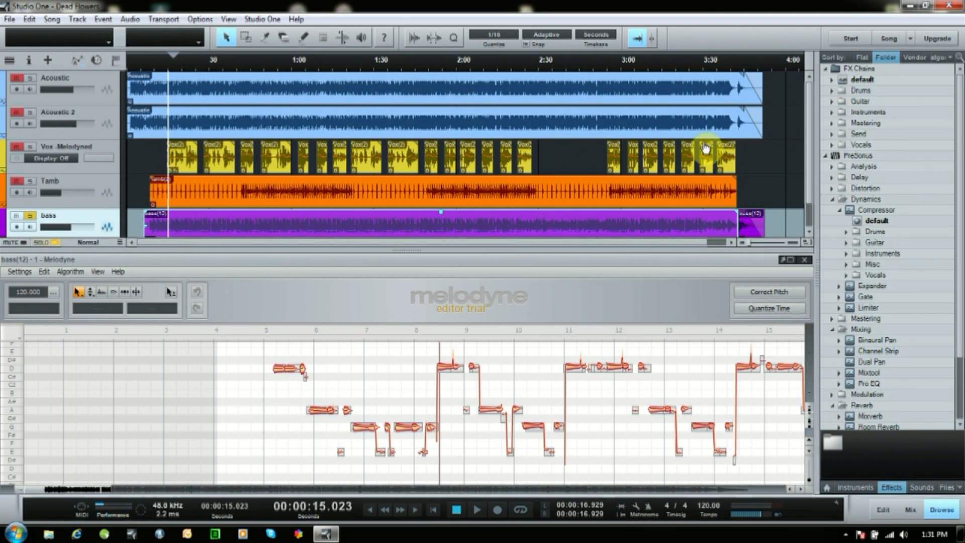
mouse_move(590, 285)
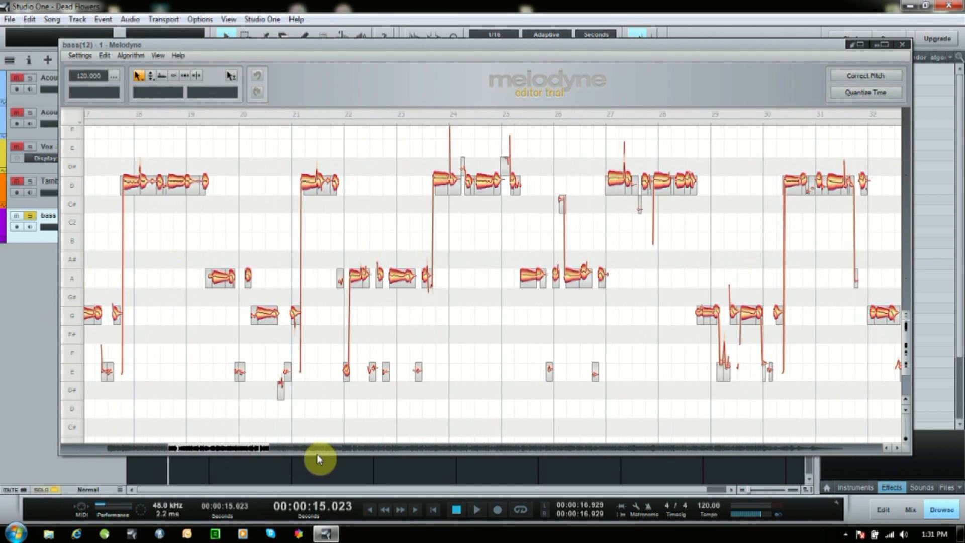
- Scroll the undocked Melodyne editor horizontally toward the start of the bass notes
left_click_drag(319, 449, 271, 449)
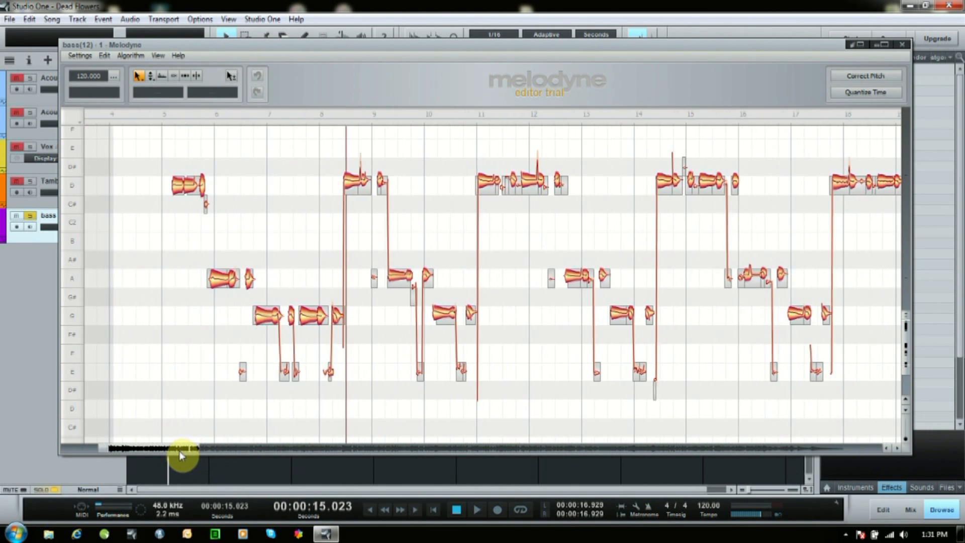
left_click_drag(185, 449, 175, 449)
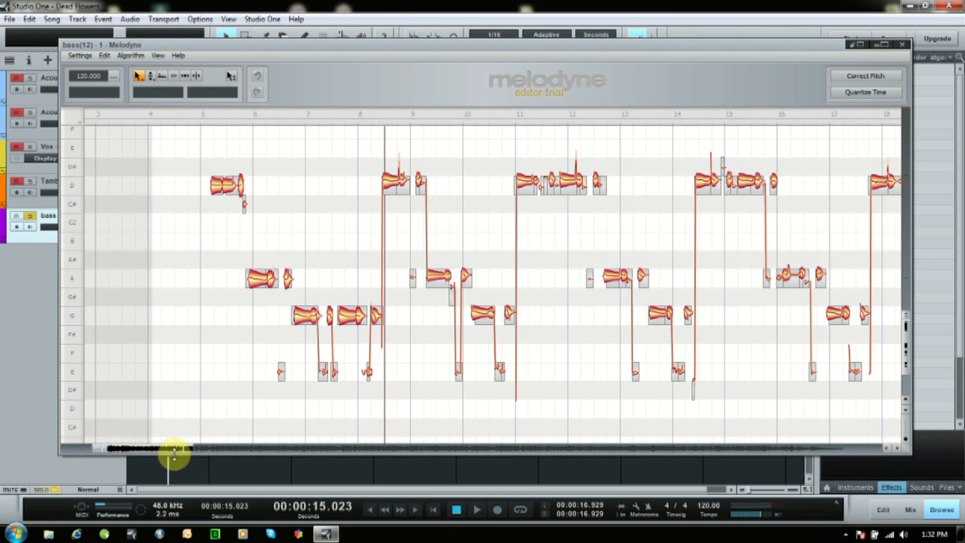
mouse_move(335, 198)
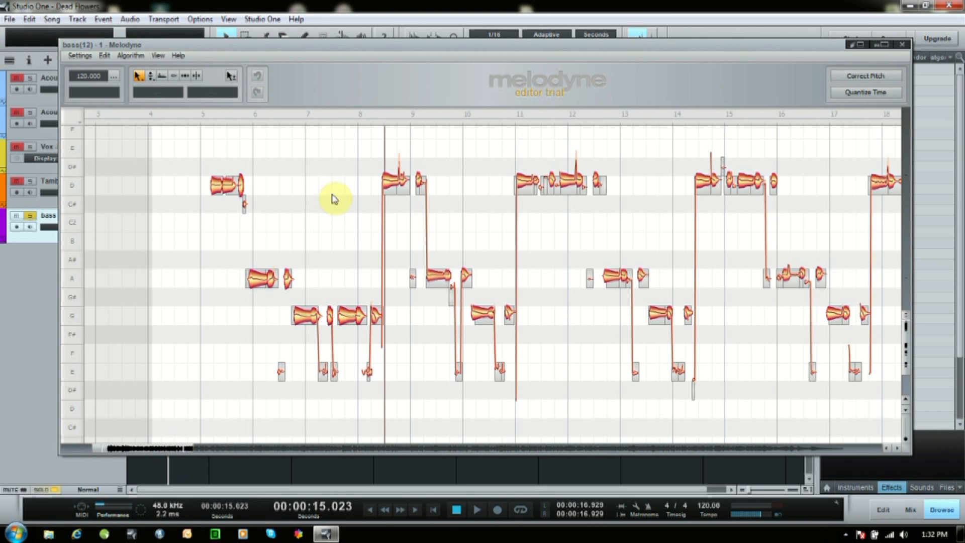